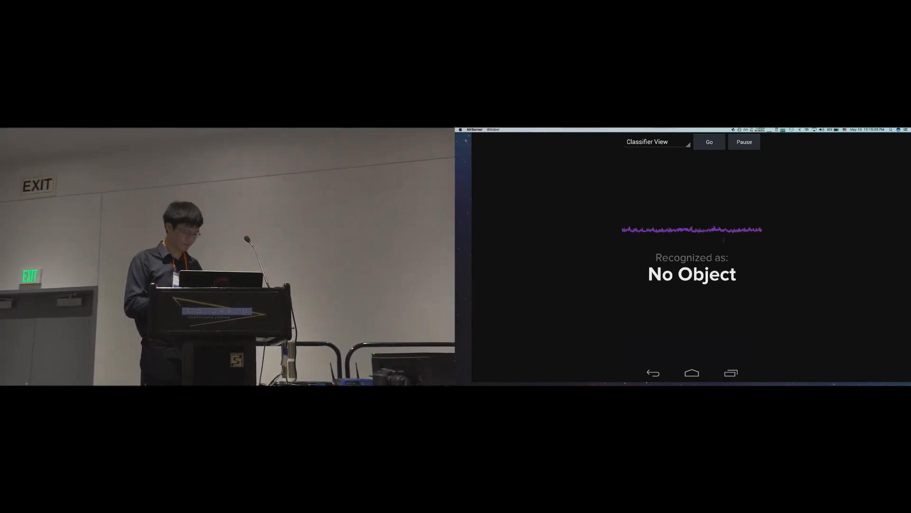
- Touch the light bulb so Classifier View launches Lightbulb Control with the switch OFF
left_click(691, 373)
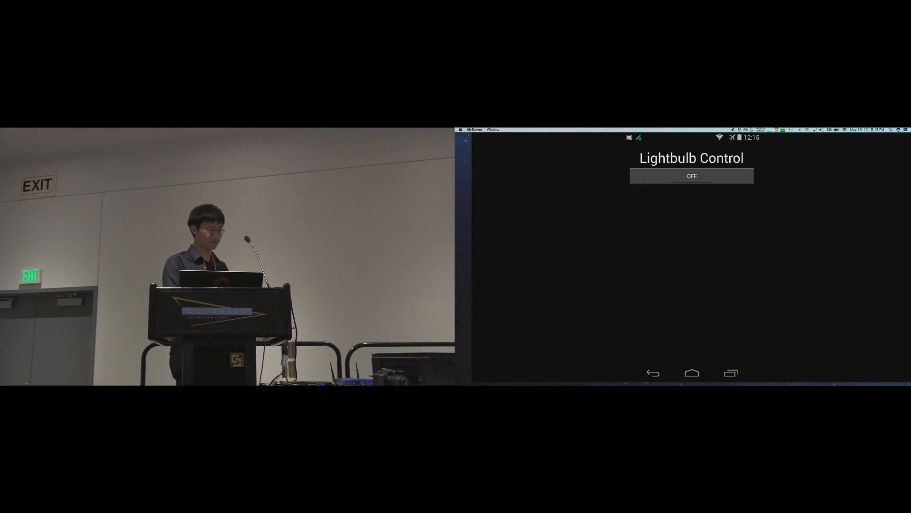
- Toggle the bulb ON to reveal the color picker, back OFF, then return home
left_click(692, 176)
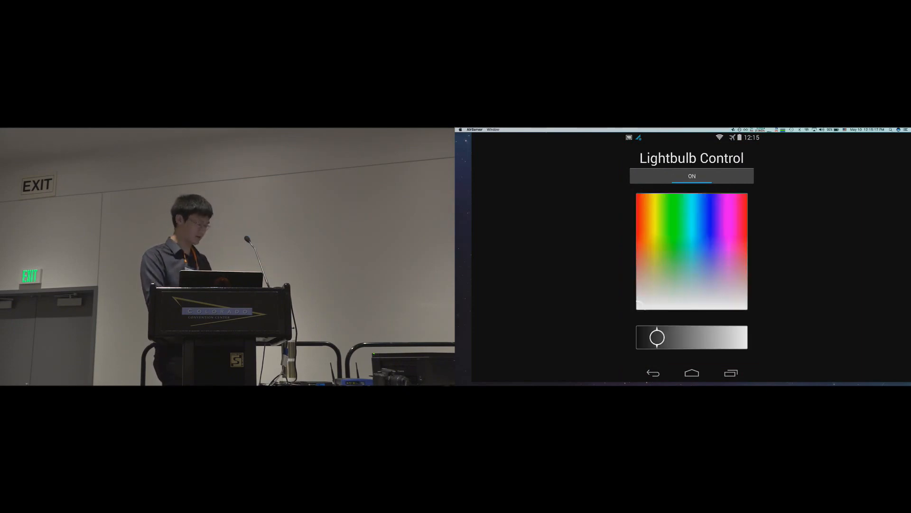
left_click(691, 175)
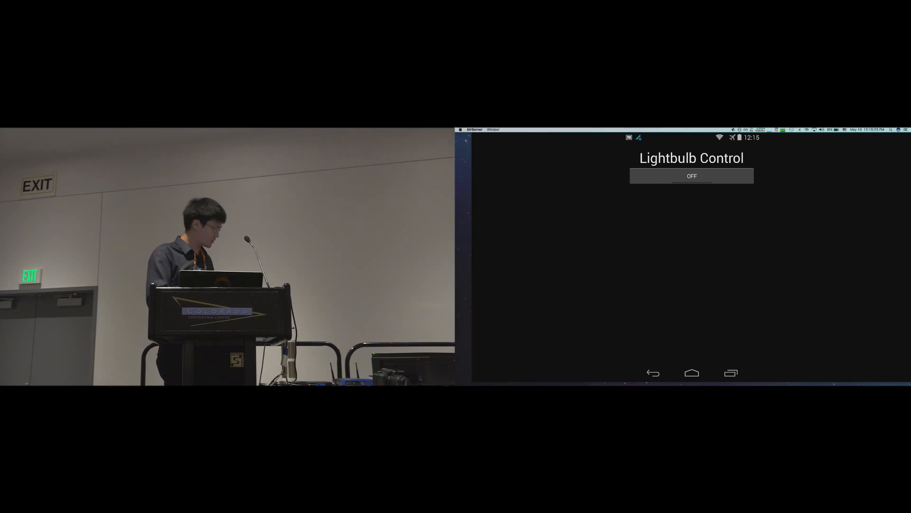
left_click(691, 373)
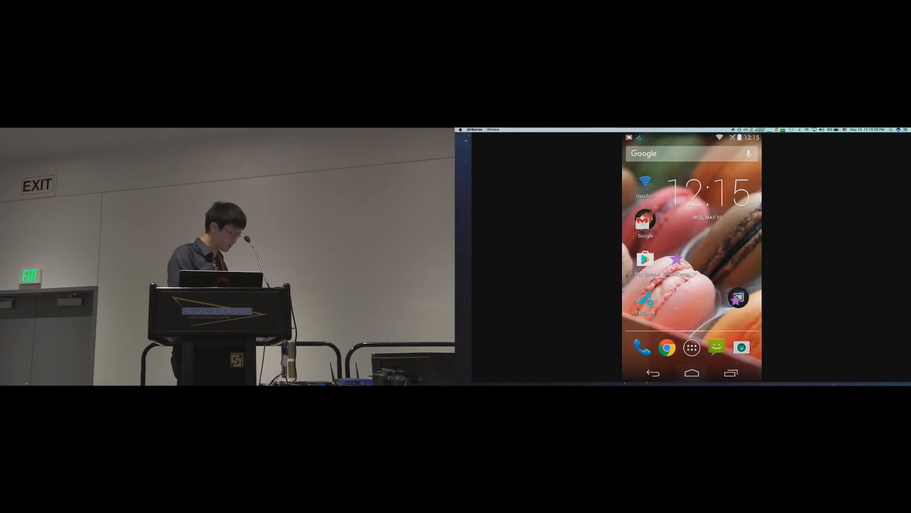